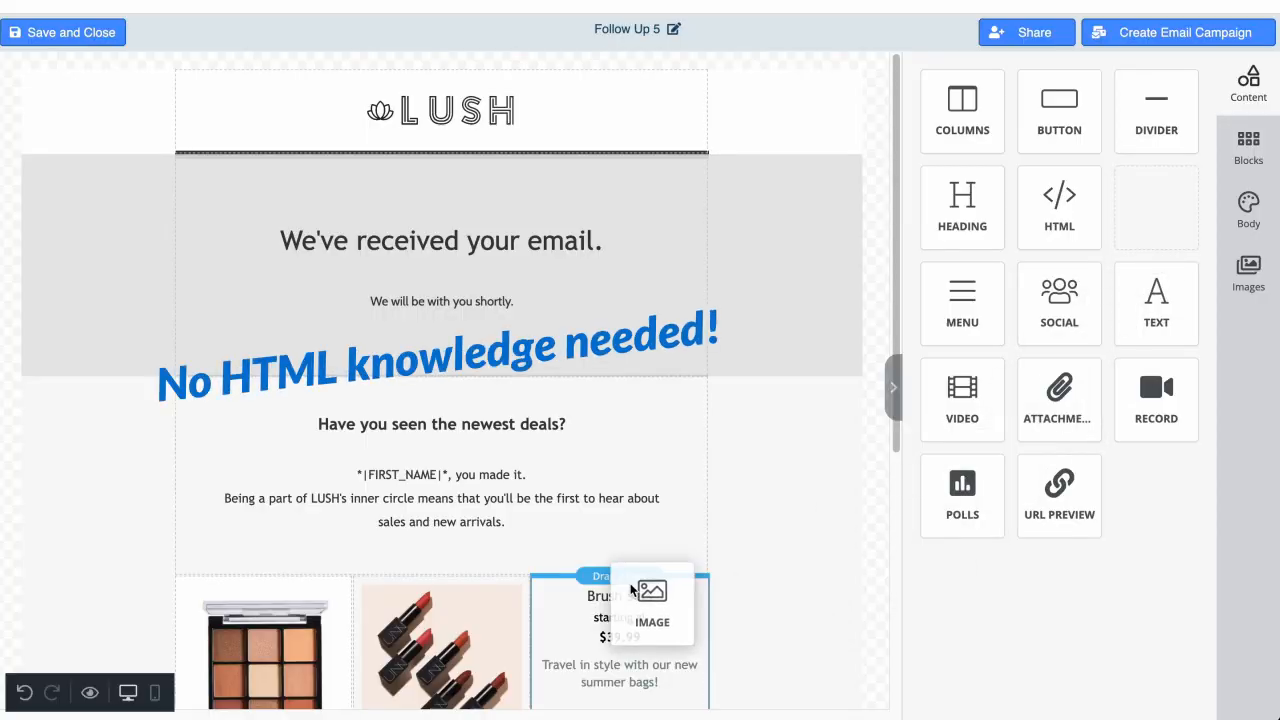
Add the Gmail Email Templates by cloudHQ extension to Chrome and confirm the install
scroll("down", 3)
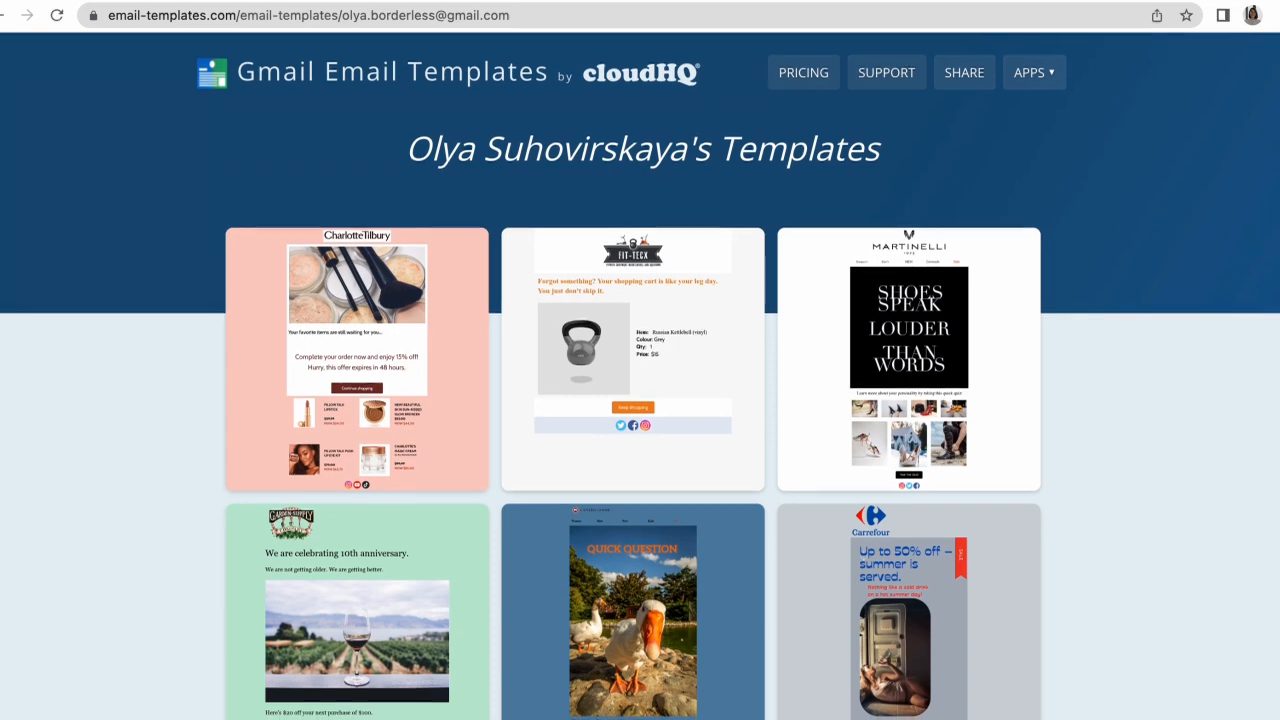
scroll("down", 3)
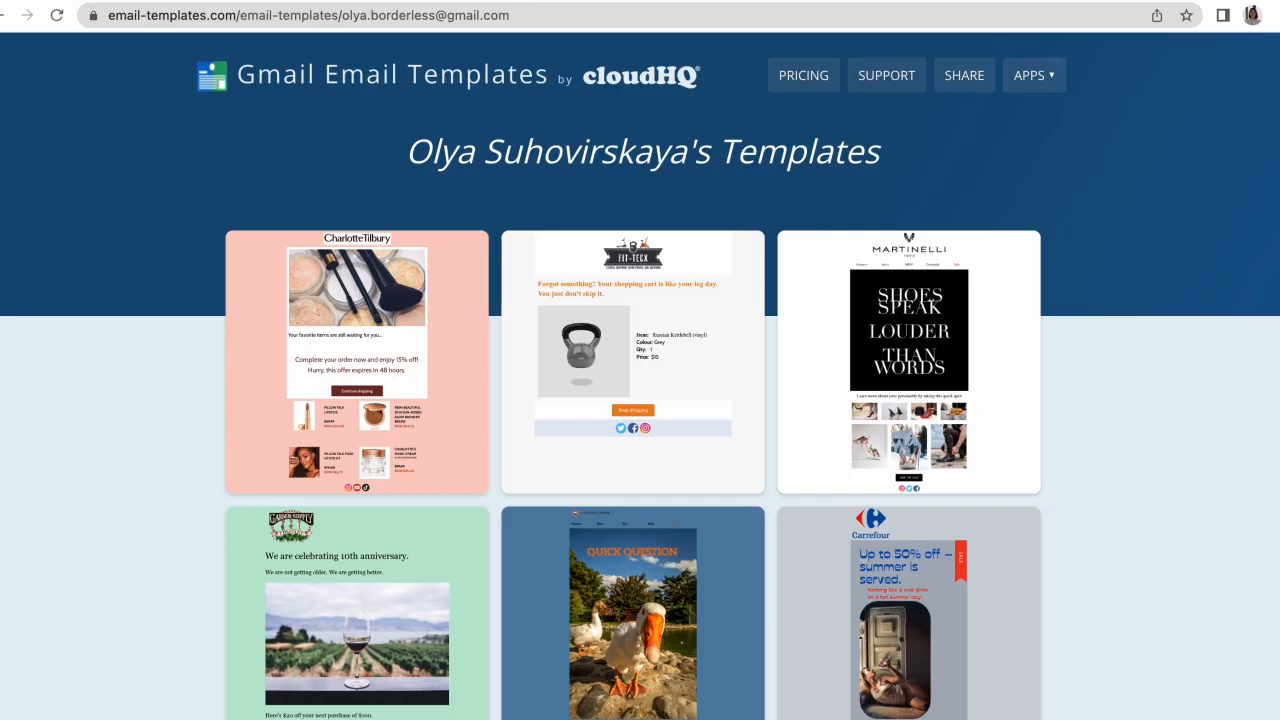
scroll("down", 3)
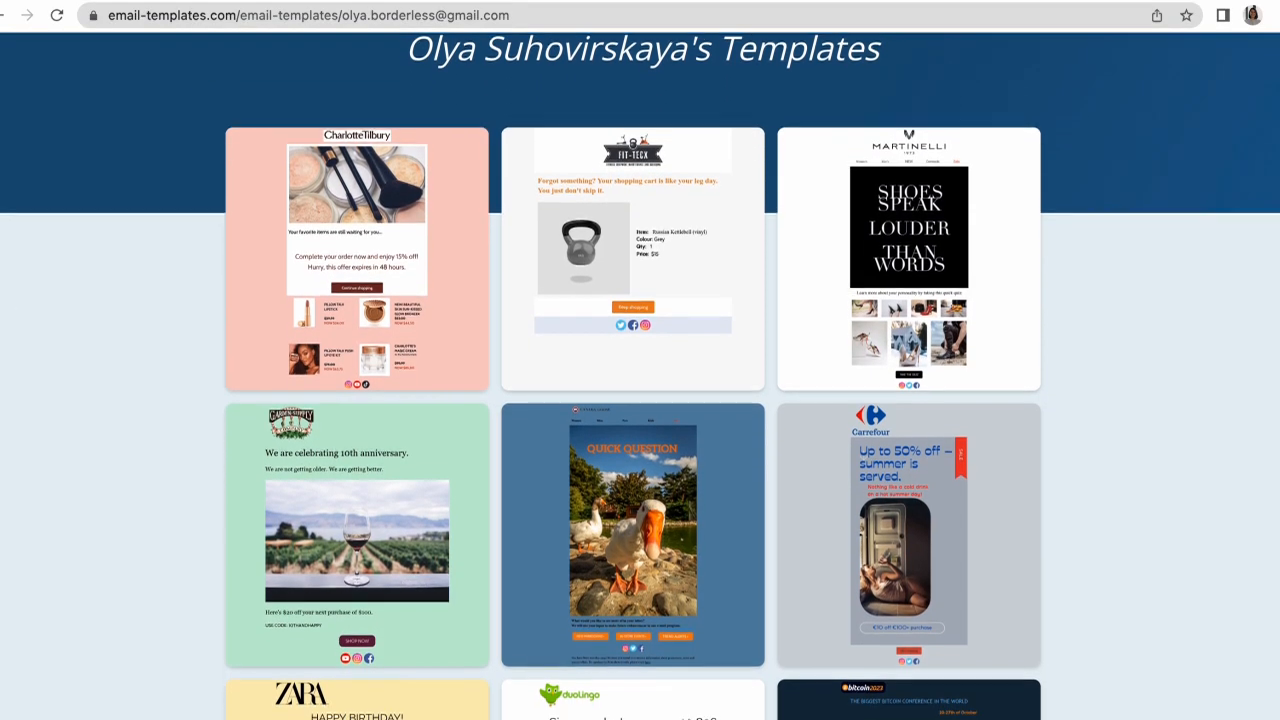
scroll("down", 3)
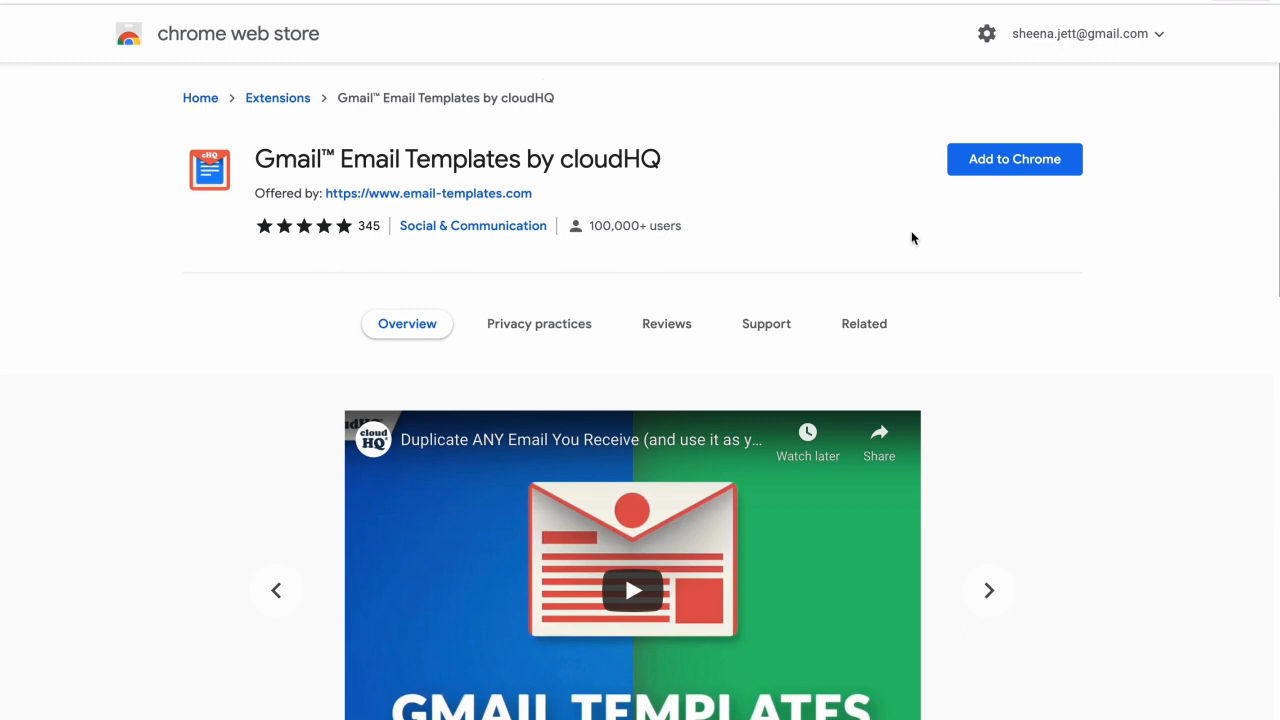
left_click(1013, 159)
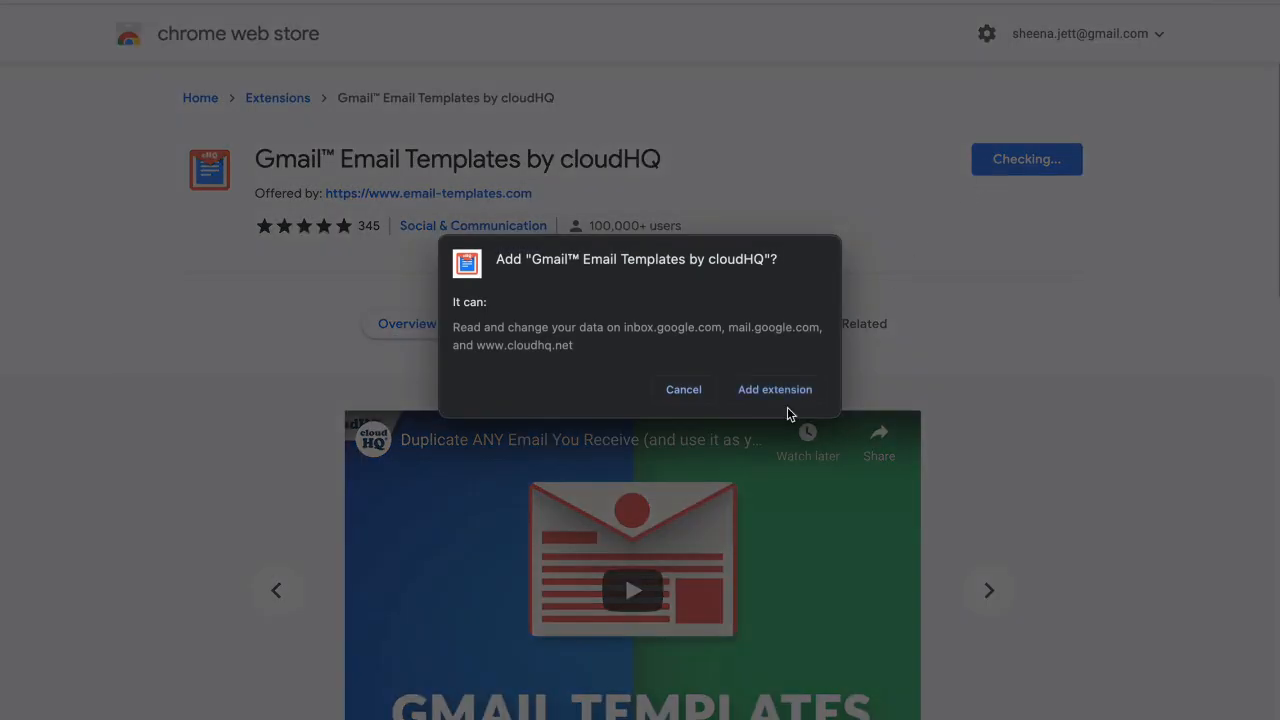
left_click(774, 389)
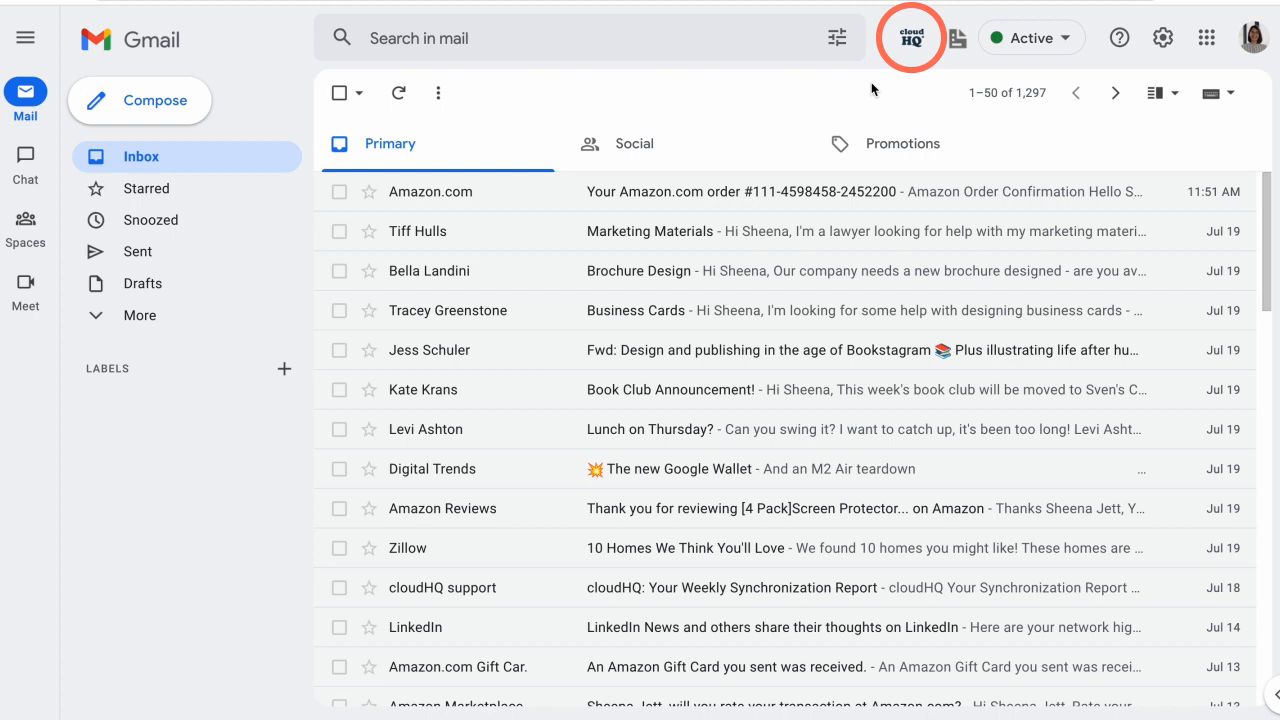
From the cloudHQ toolbar icon in Gmail, go to the Email Templates dashboard
left_click(910, 37)
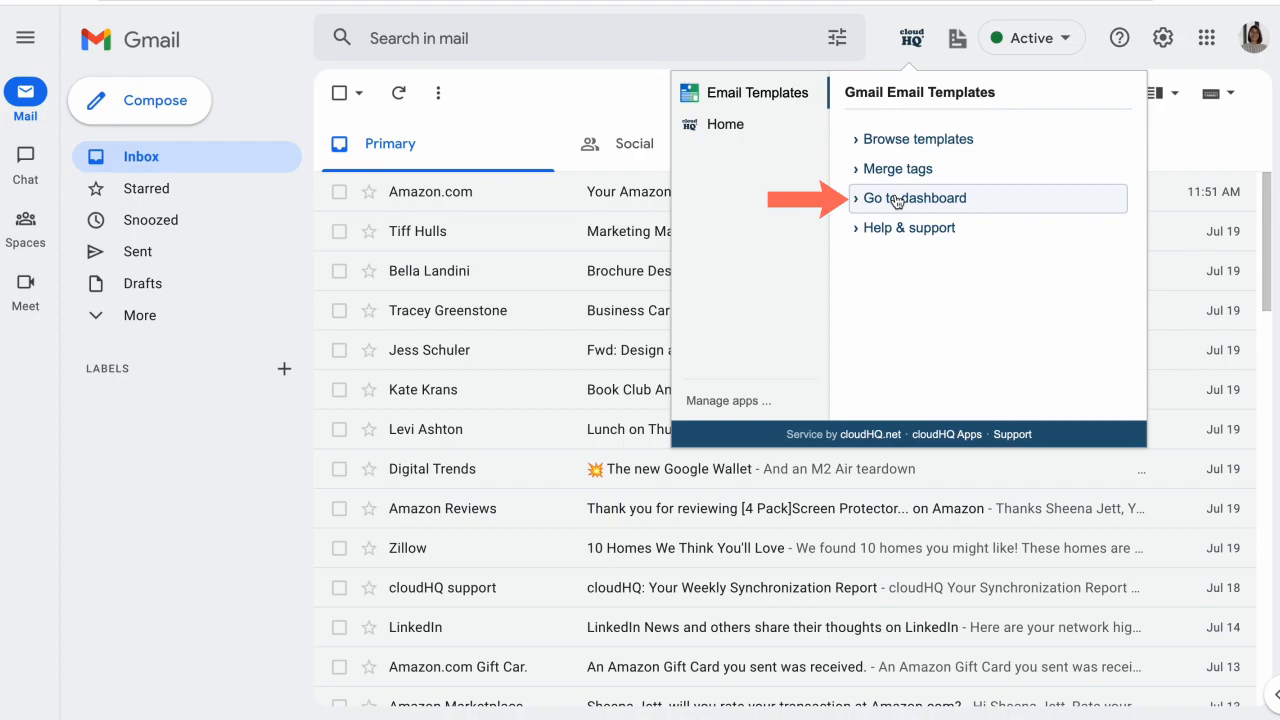
left_click(915, 197)
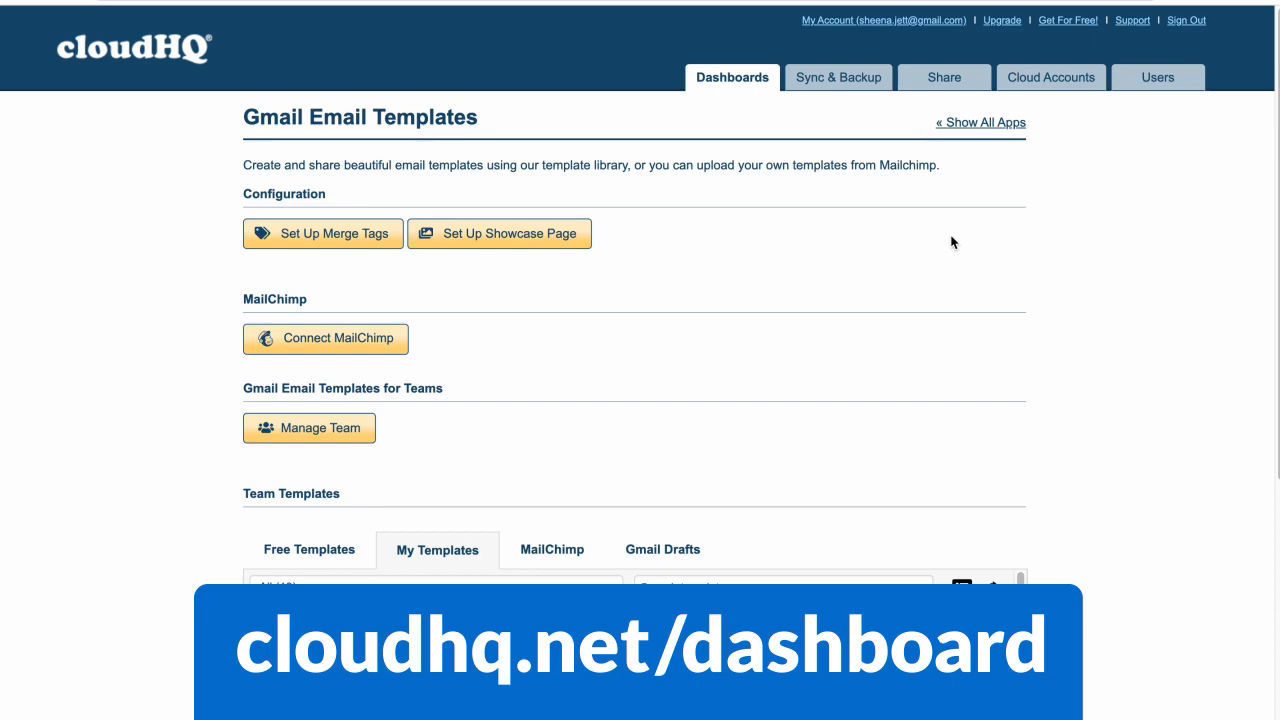
Open Set Up Showcase Page to reveal the shareable showcase link and template choices
left_click(499, 233)
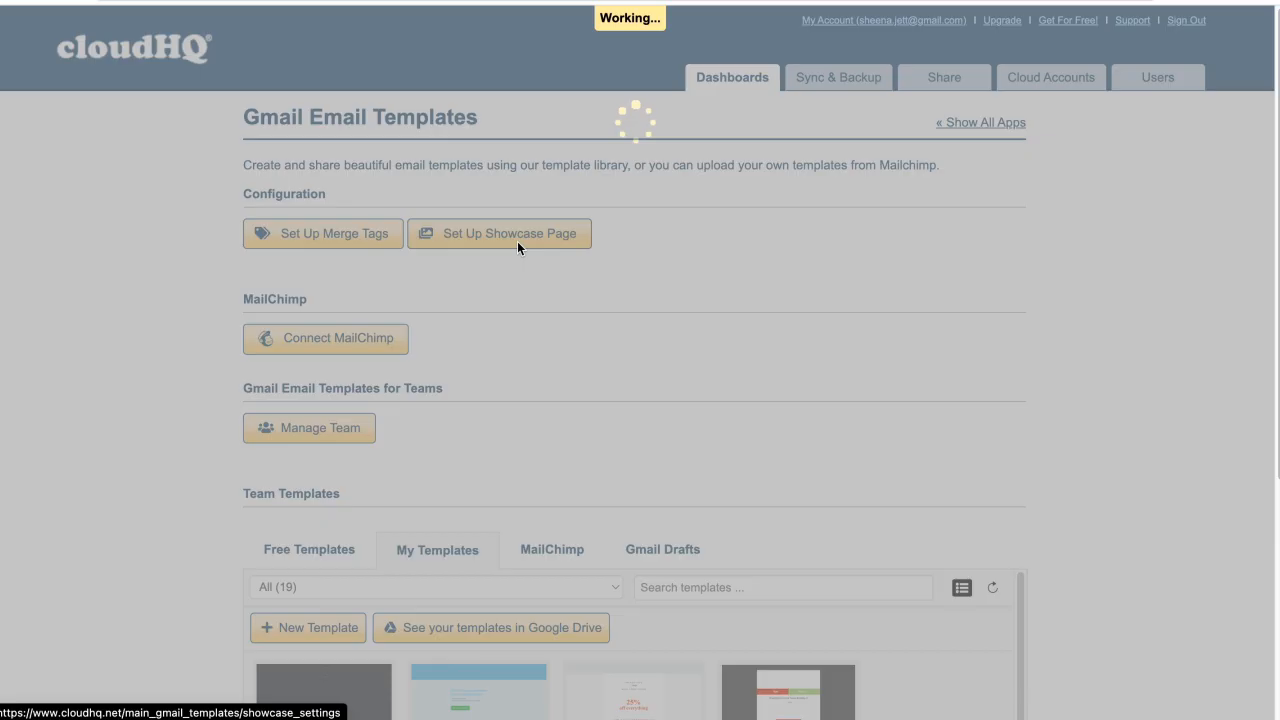
left_click(500, 233)
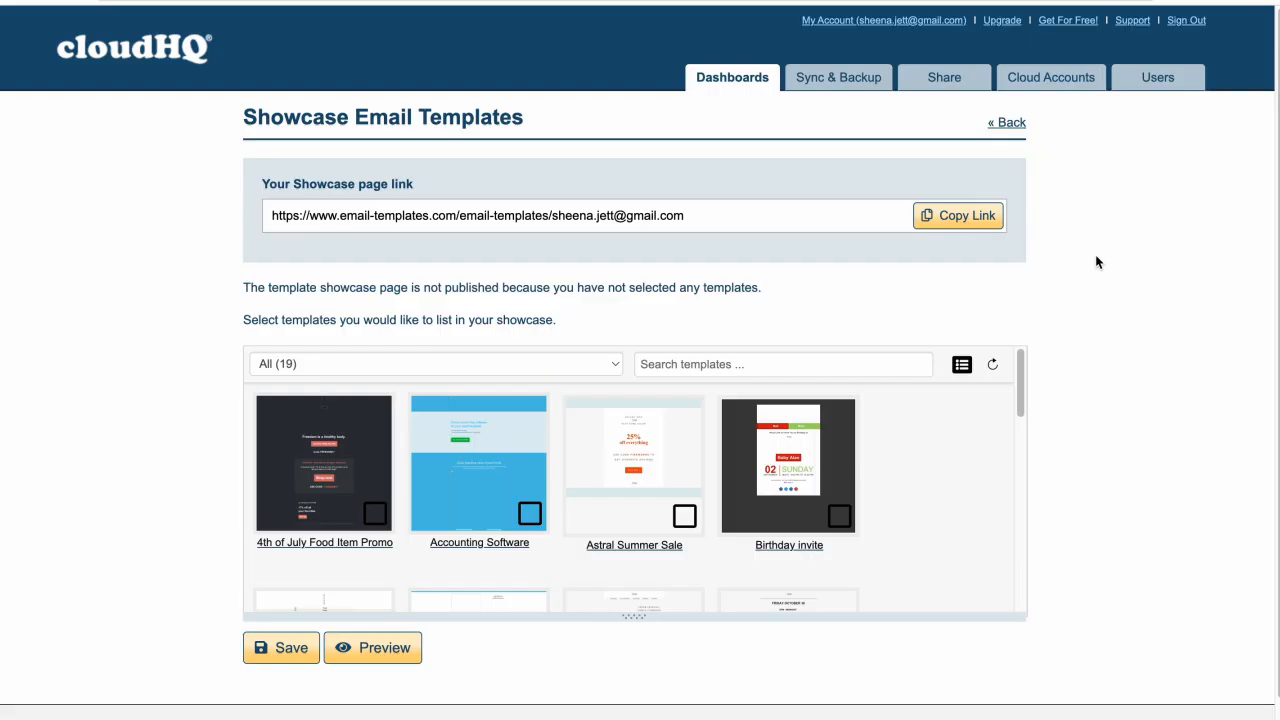
left_click(957, 215)
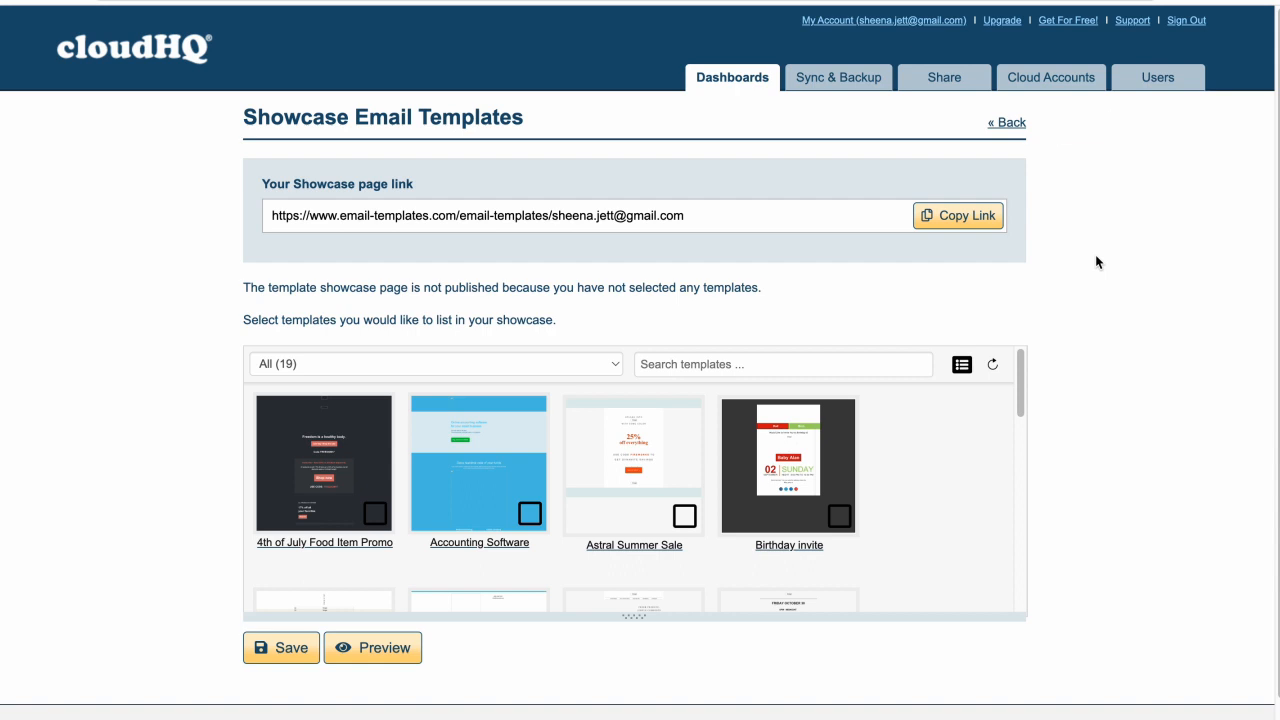
mouse_move(1008, 122)
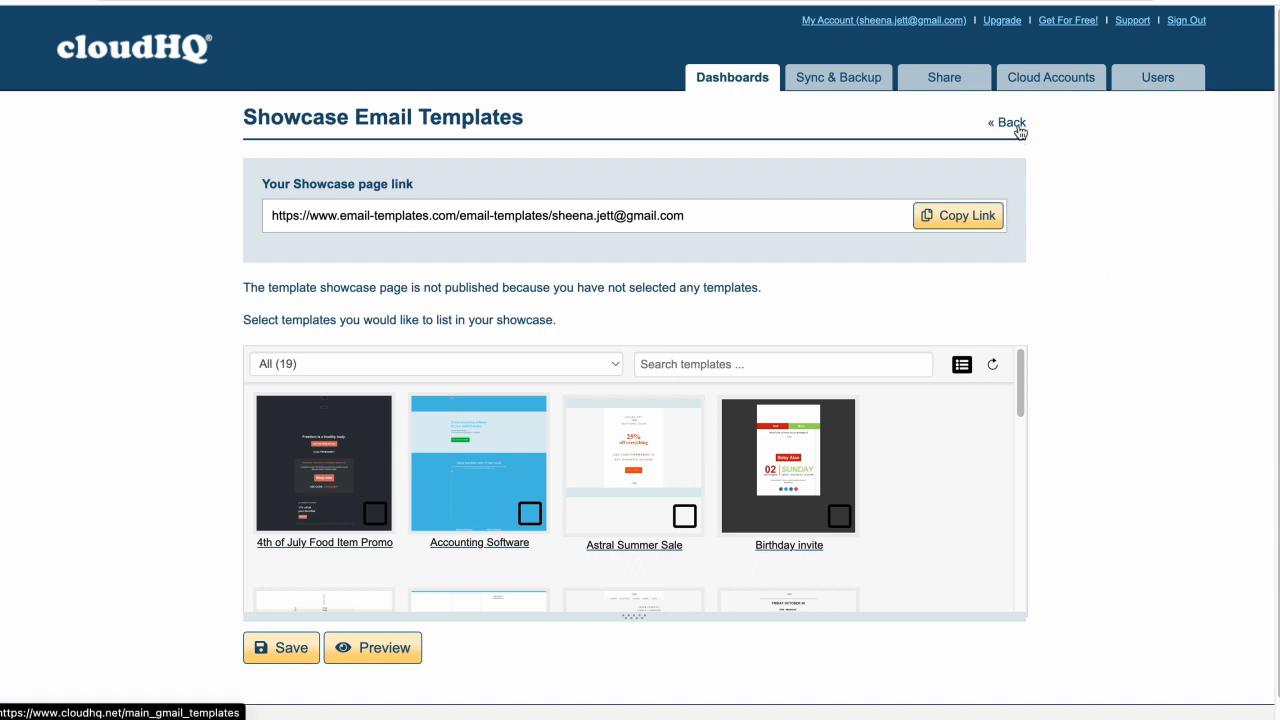
Create an HTML-designed template named 'Welcome Email' and open it for editing
left_click(1005, 122)
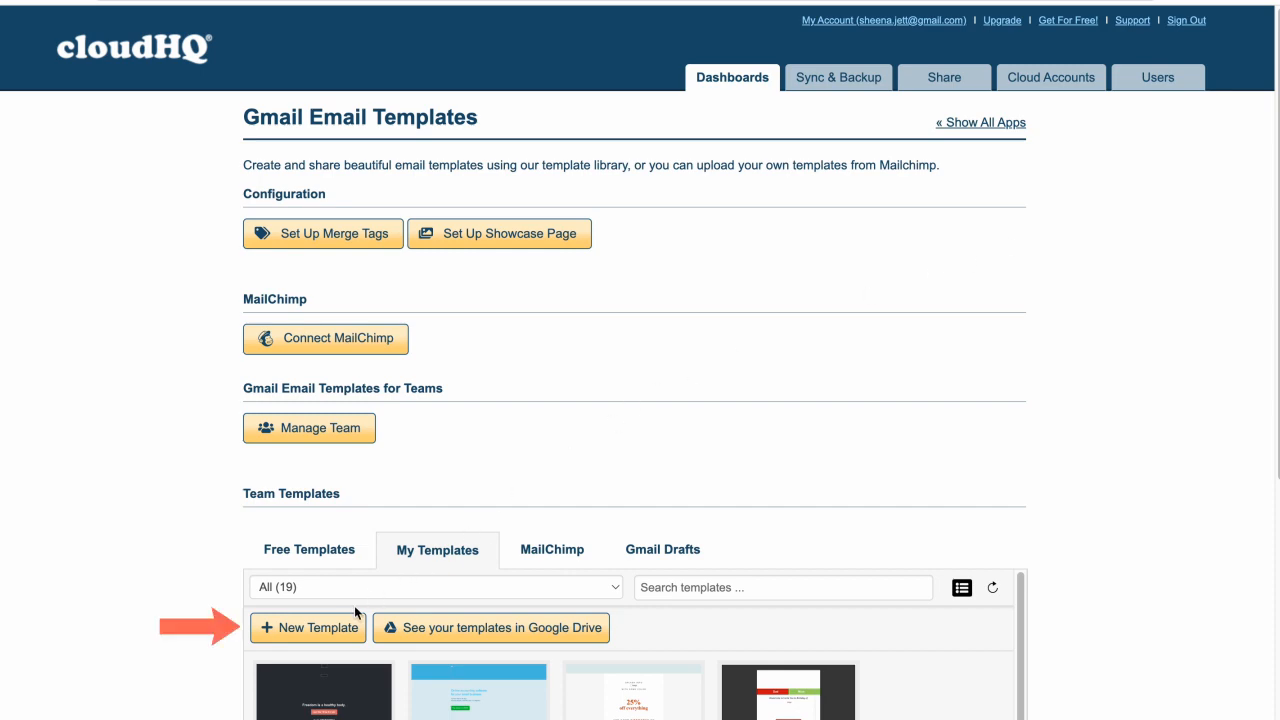
left_click(308, 627)
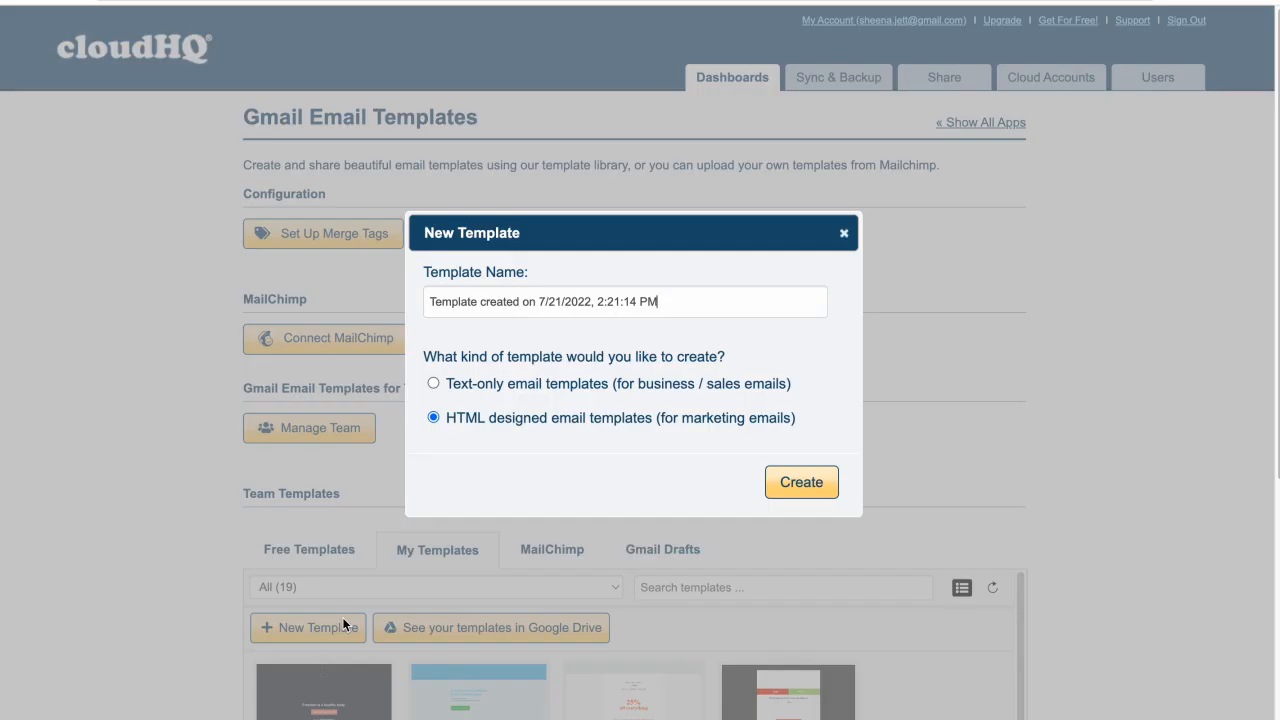
type("Welcome Email")
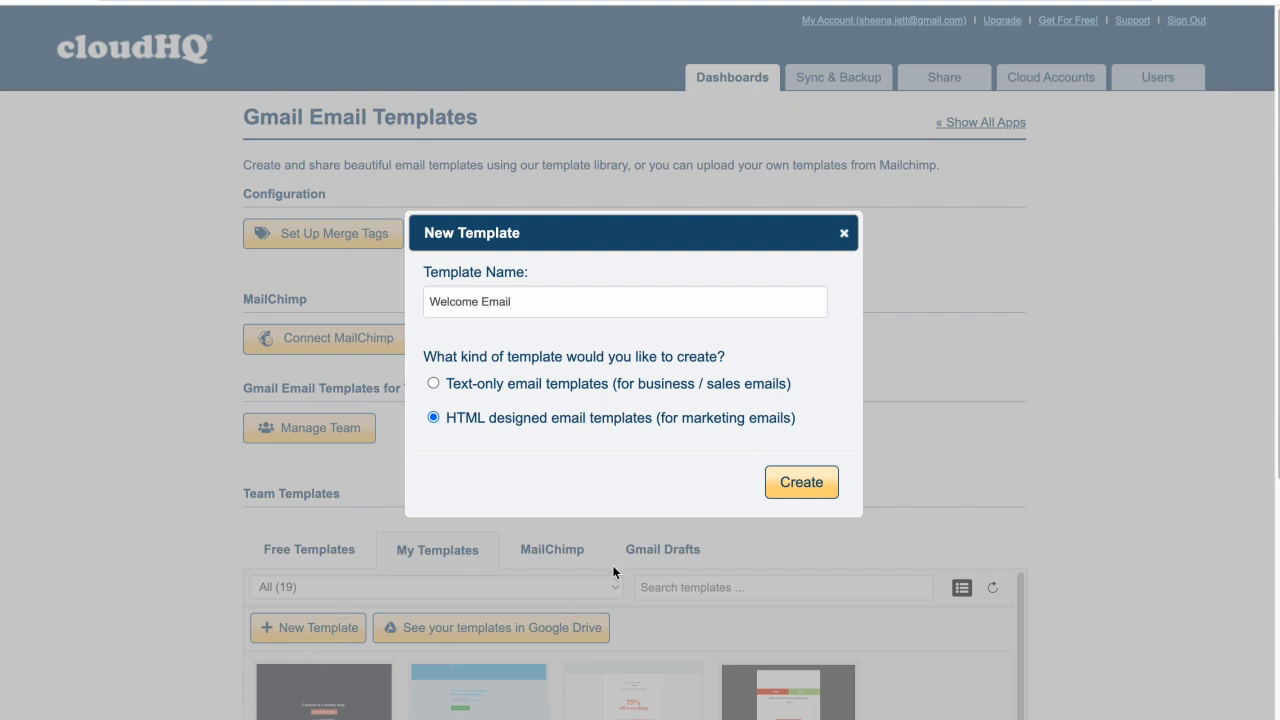
left_click(844, 232)
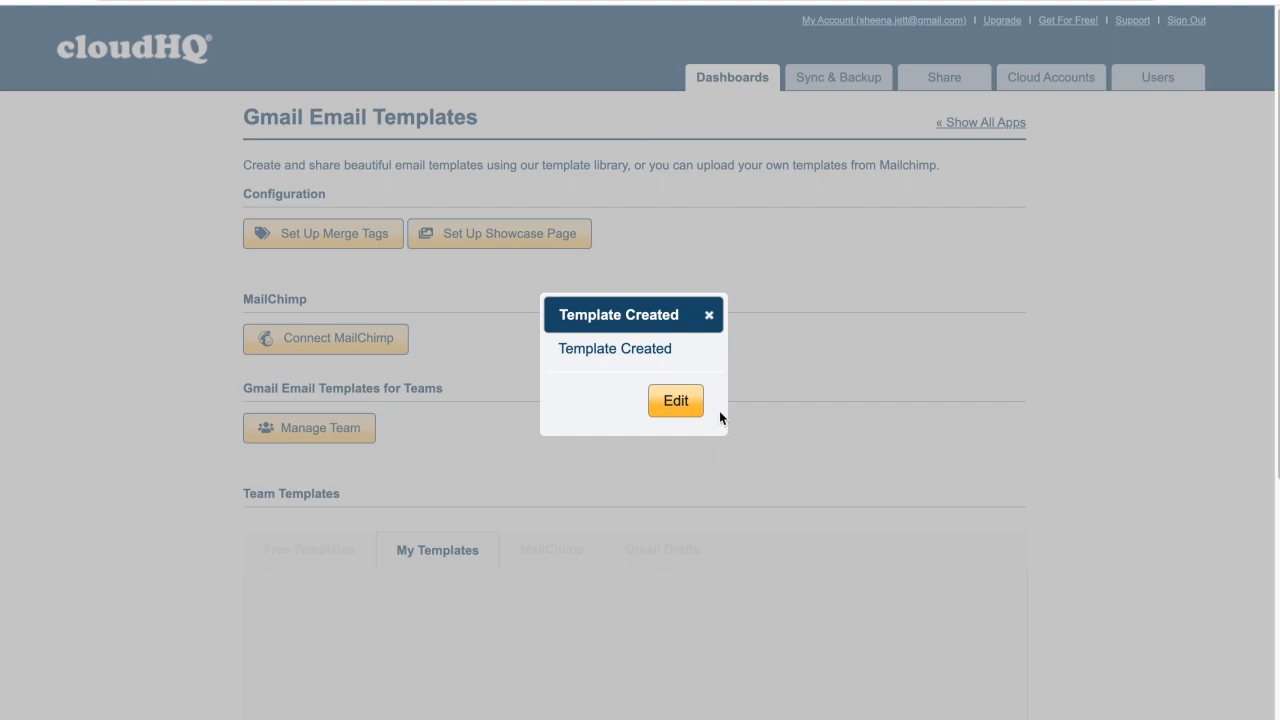
left_click(676, 400)
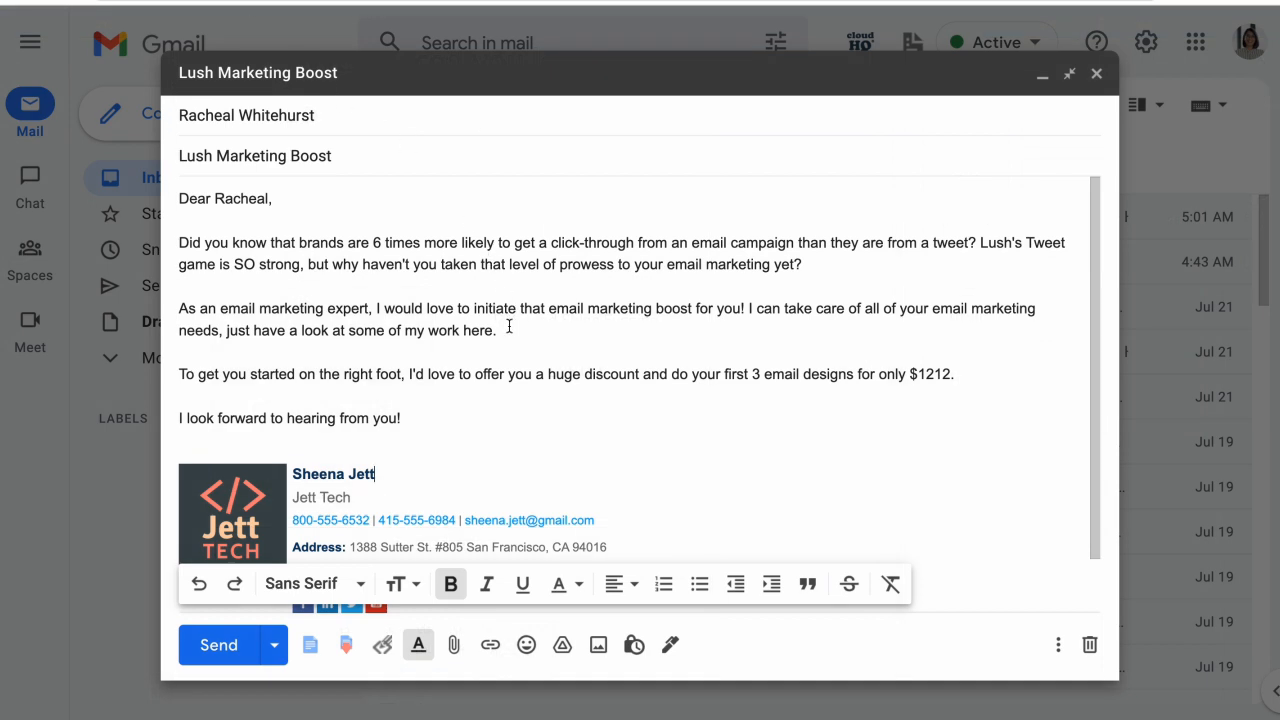
Link the 'see some of my work' sentence to the template showcase page URL
left_click_drag(225, 330, 494, 330)
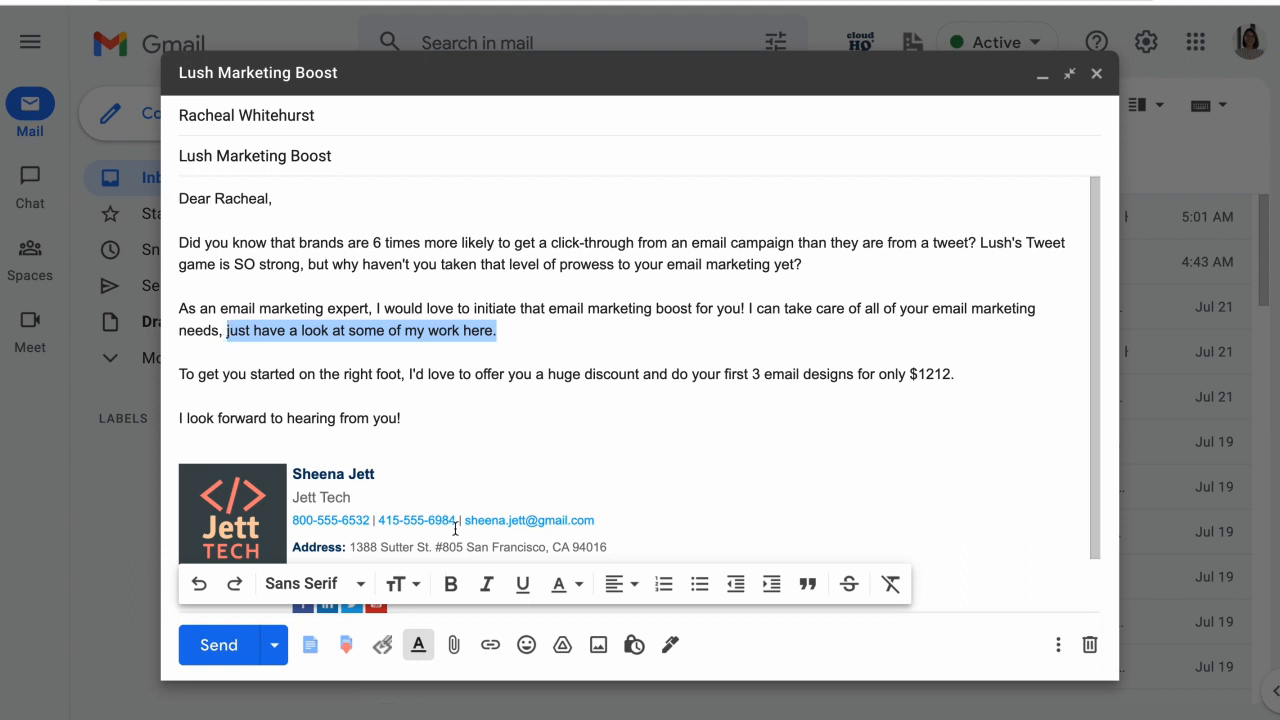
left_click(490, 644)
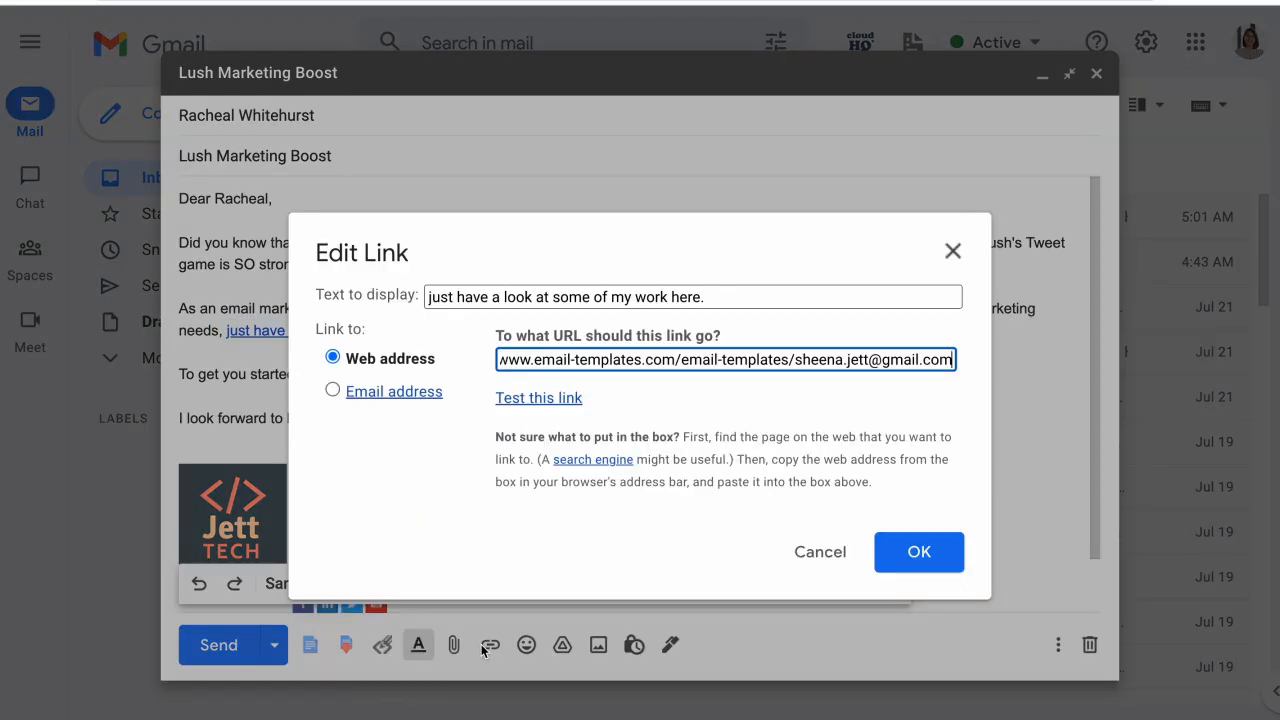
left_click(918, 551)
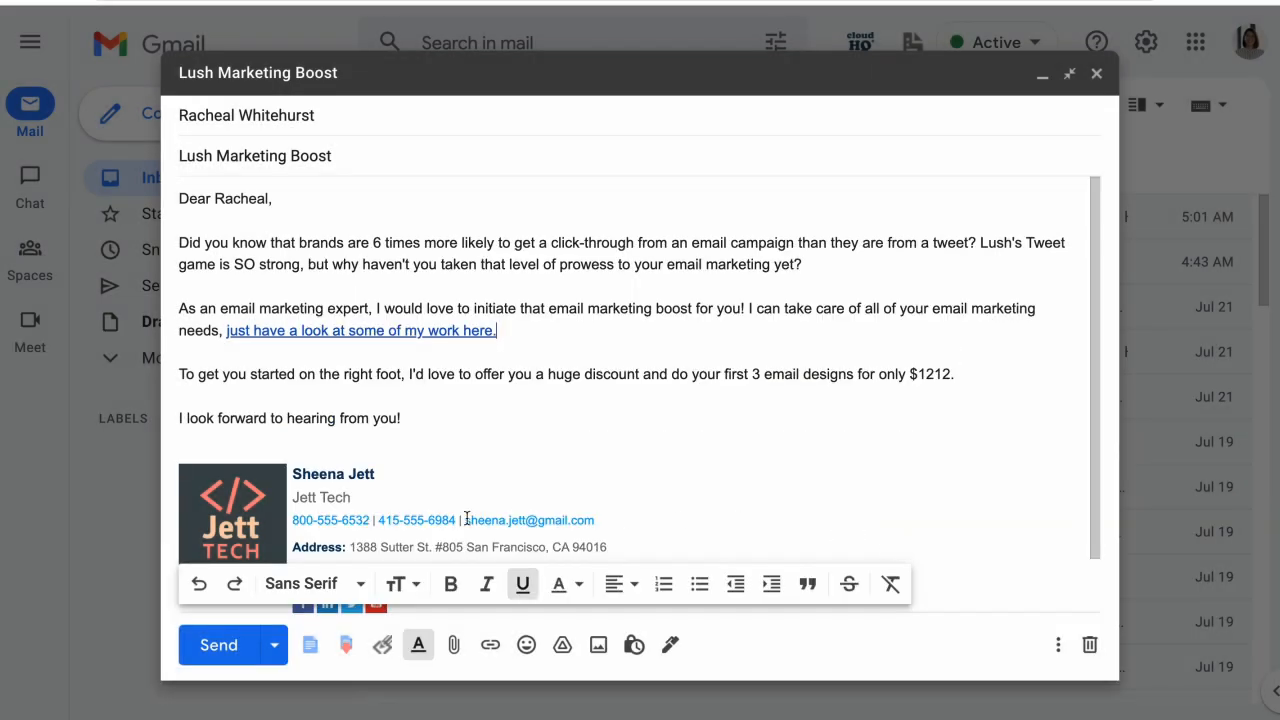
left_click(218, 644)
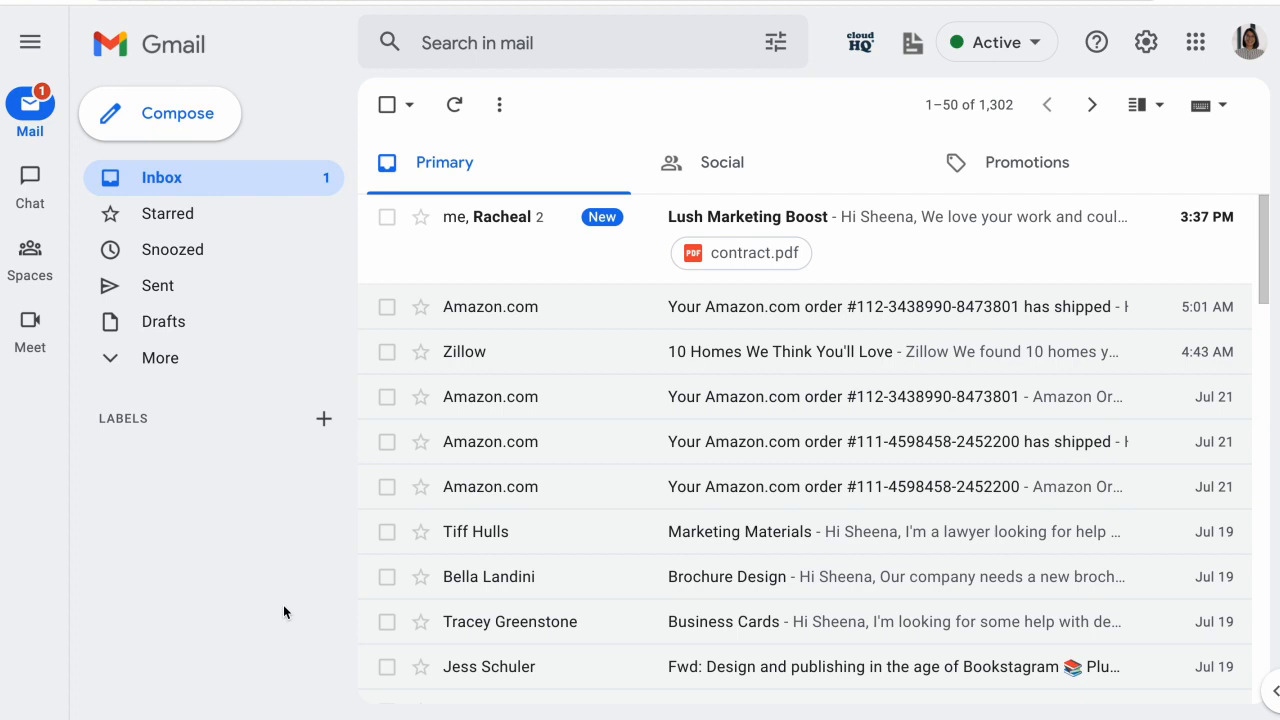
mouse_move(694, 222)
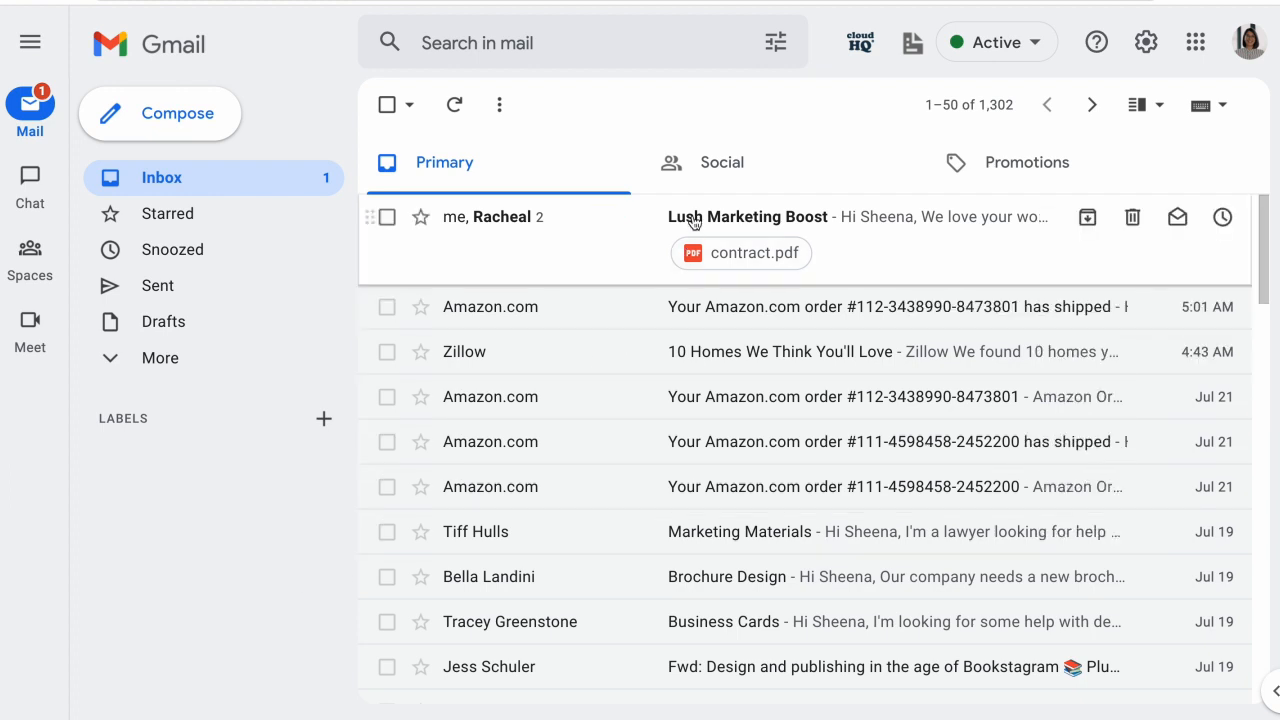
Open the Lush Marketing Boost thread with Racheal's reply and contract
left_click(747, 216)
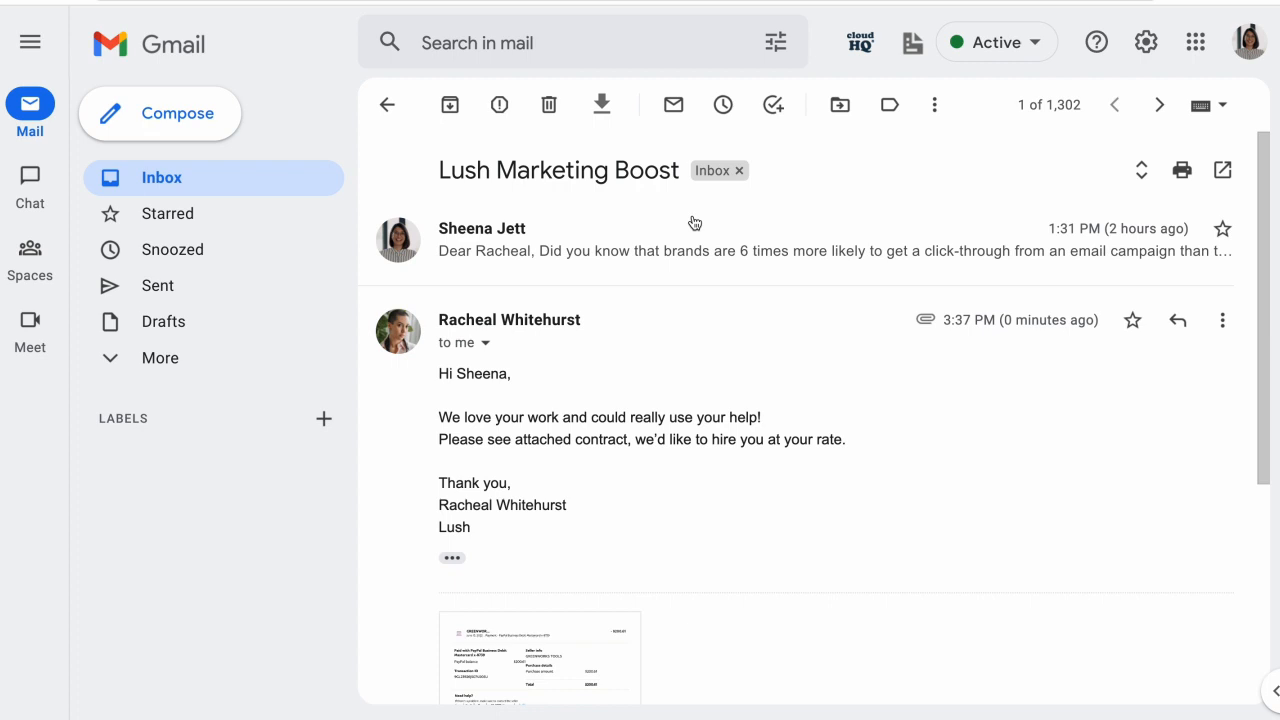